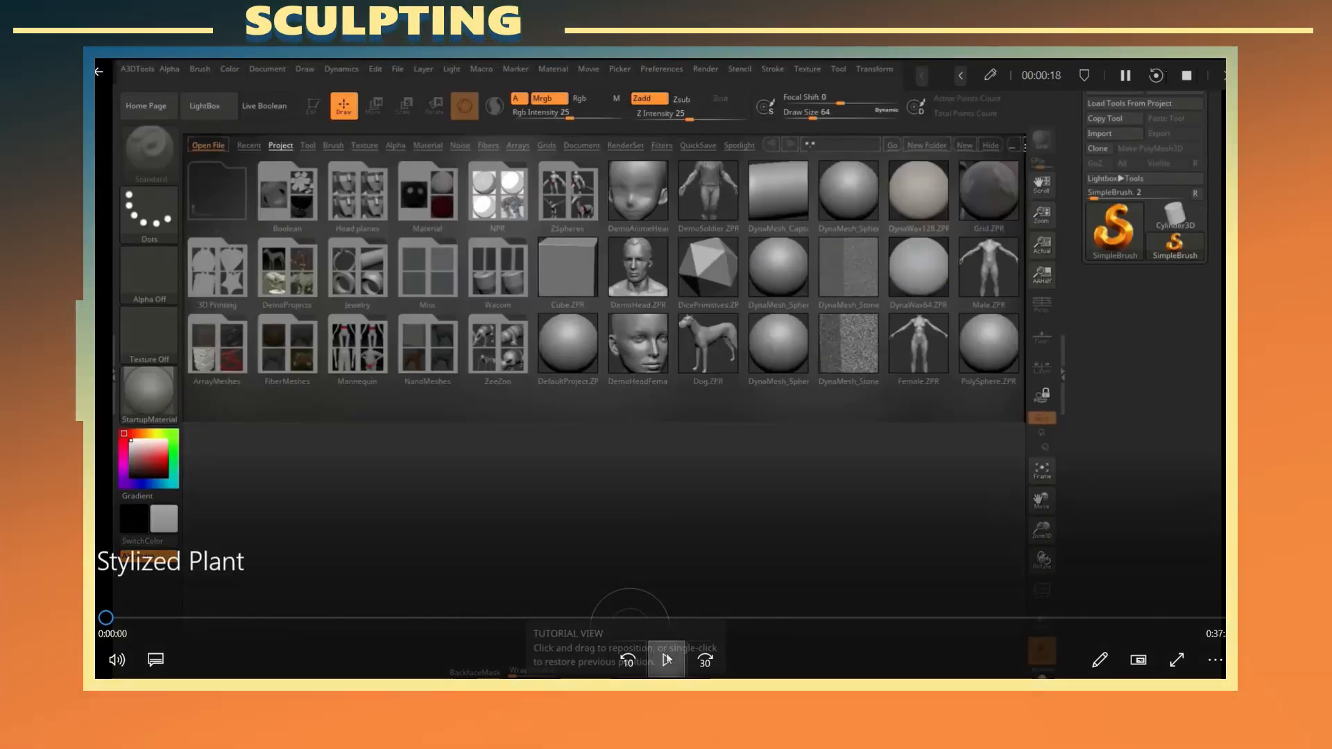
Load a default project and pick the ThickPlane mesh from the 3D Meshes palette
click(666, 660)
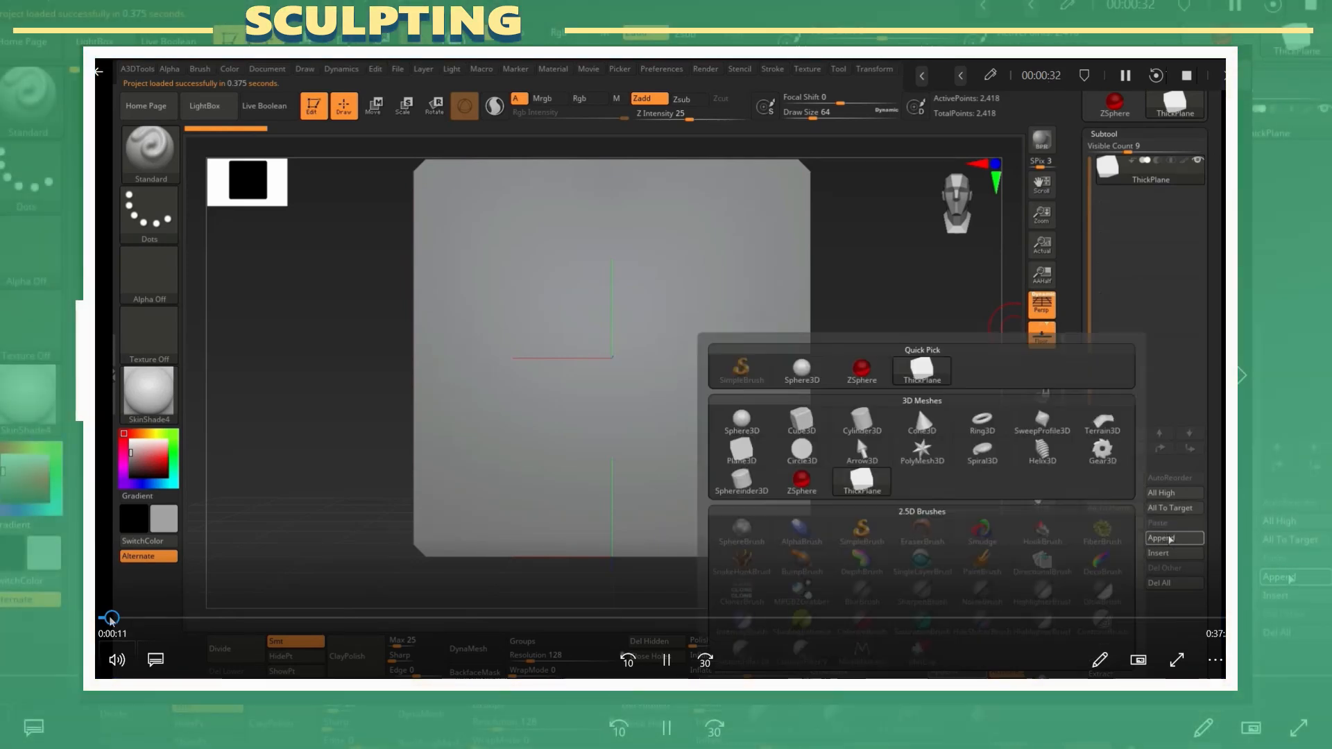
mouse_move(860, 422)
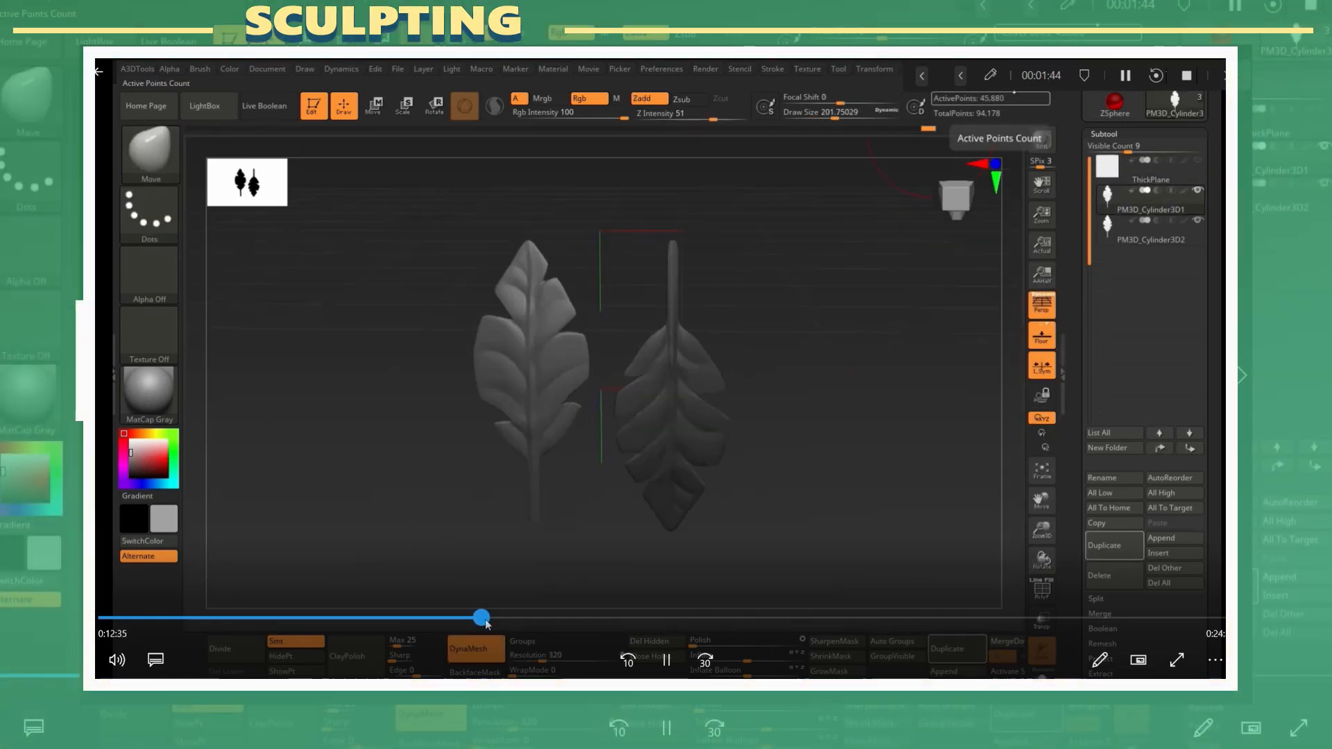
Export the leaf sculpts as FBX and start a Substance Painter project on the UV-mapped plane
click(920, 69)
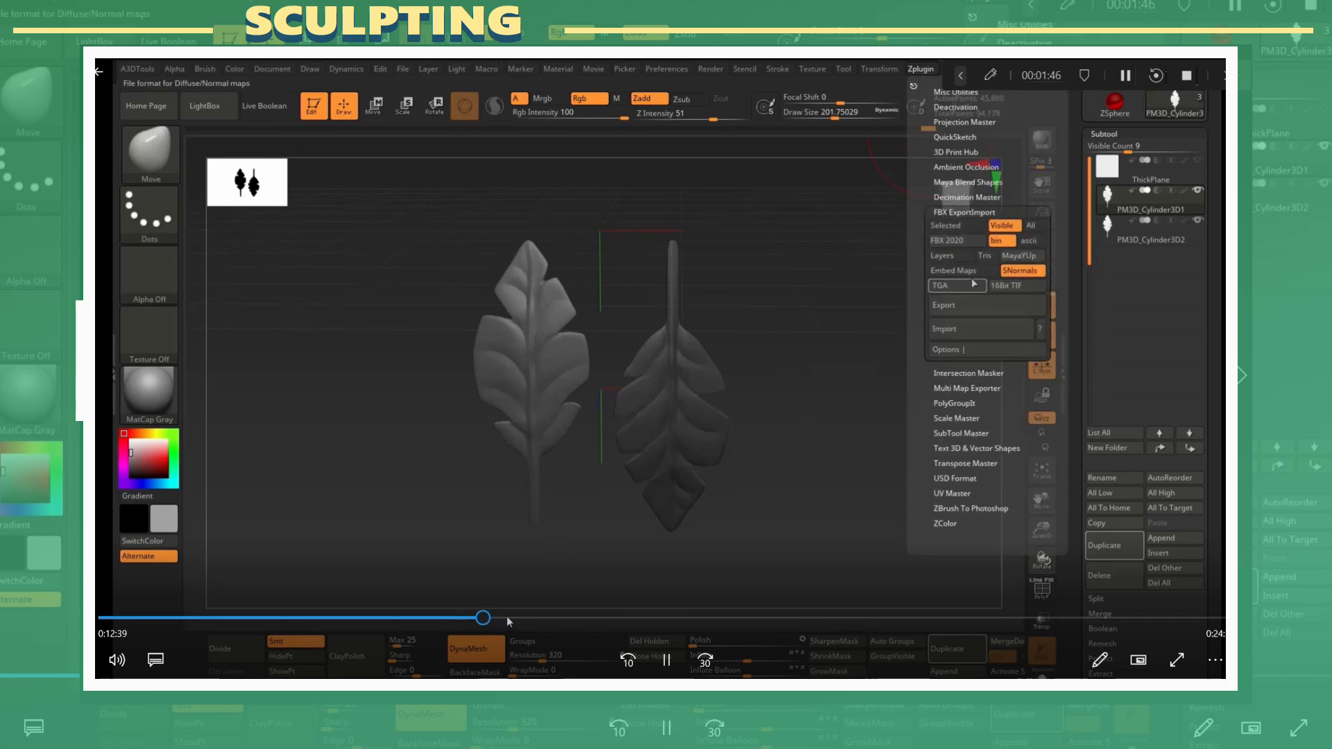
click(943, 304)
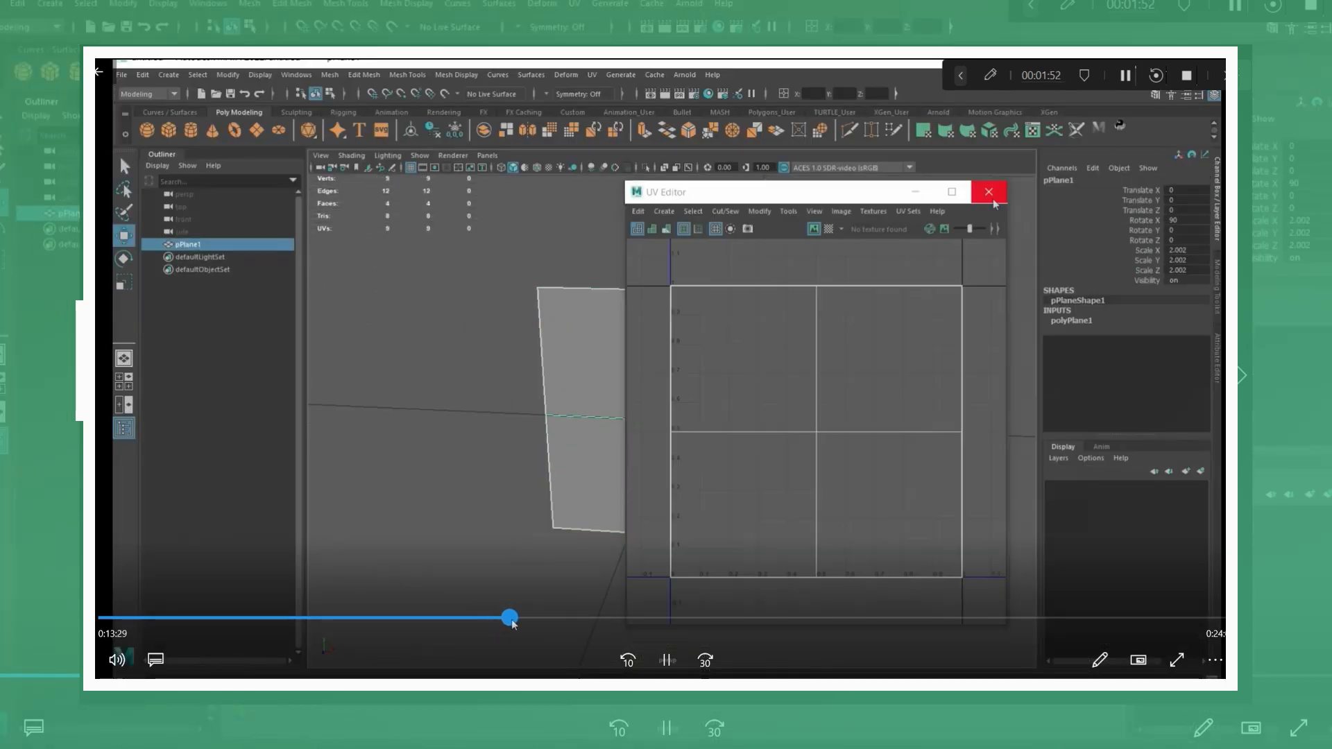
click(552, 213)
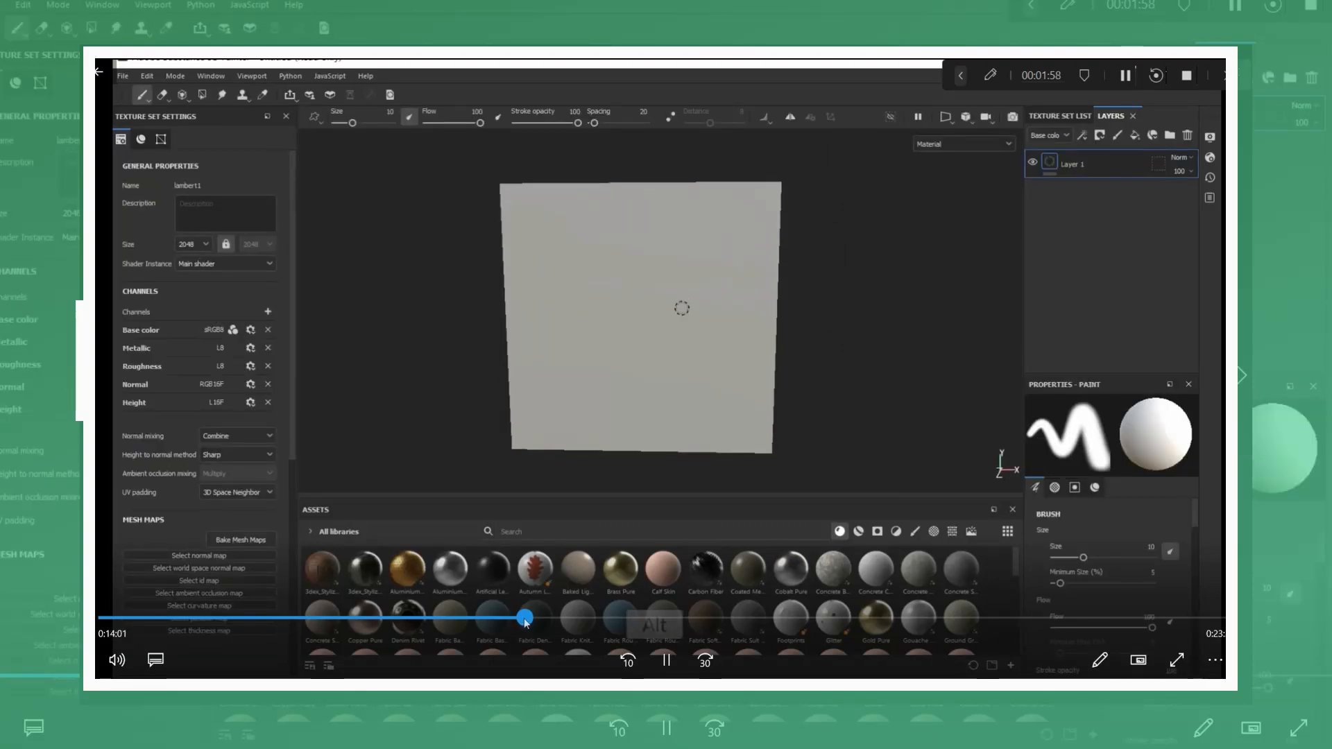
Bake Normal and World space normal maps from the high-poly leaves onto the plane at 1024
click(240, 540)
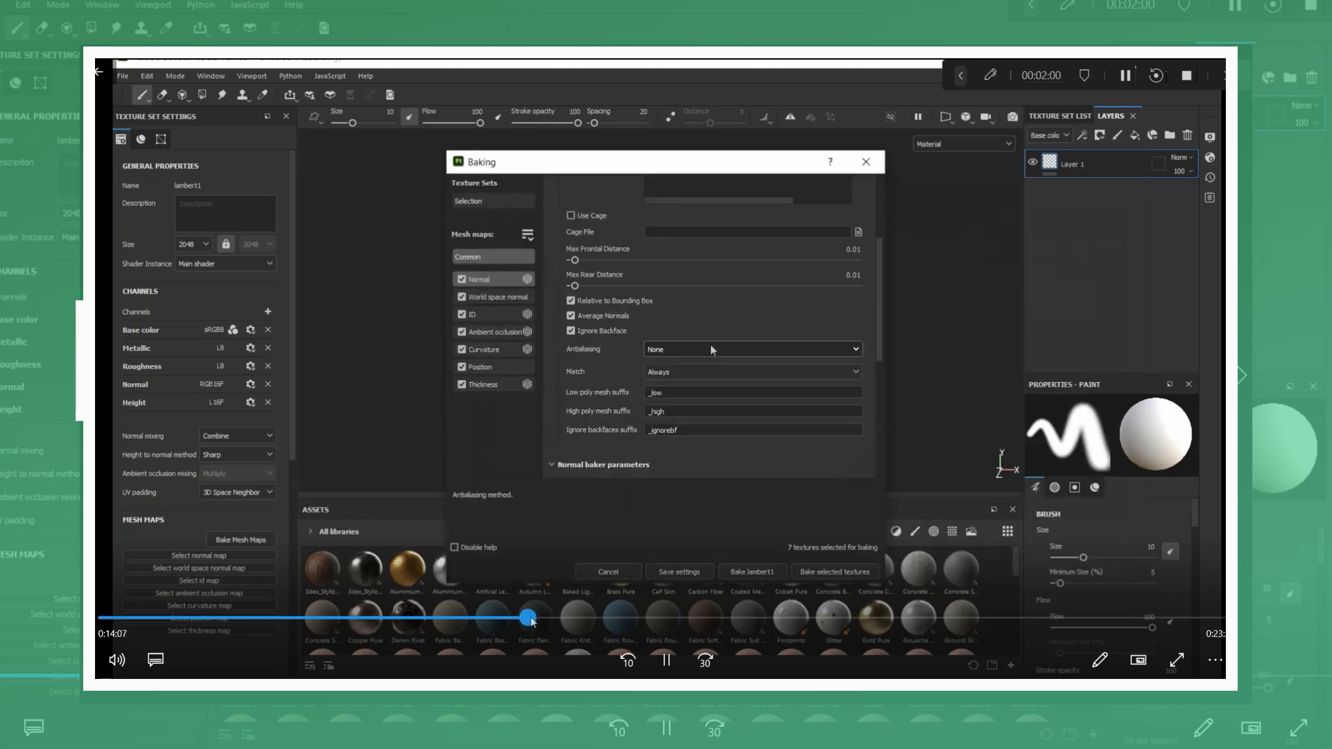
click(750, 570)
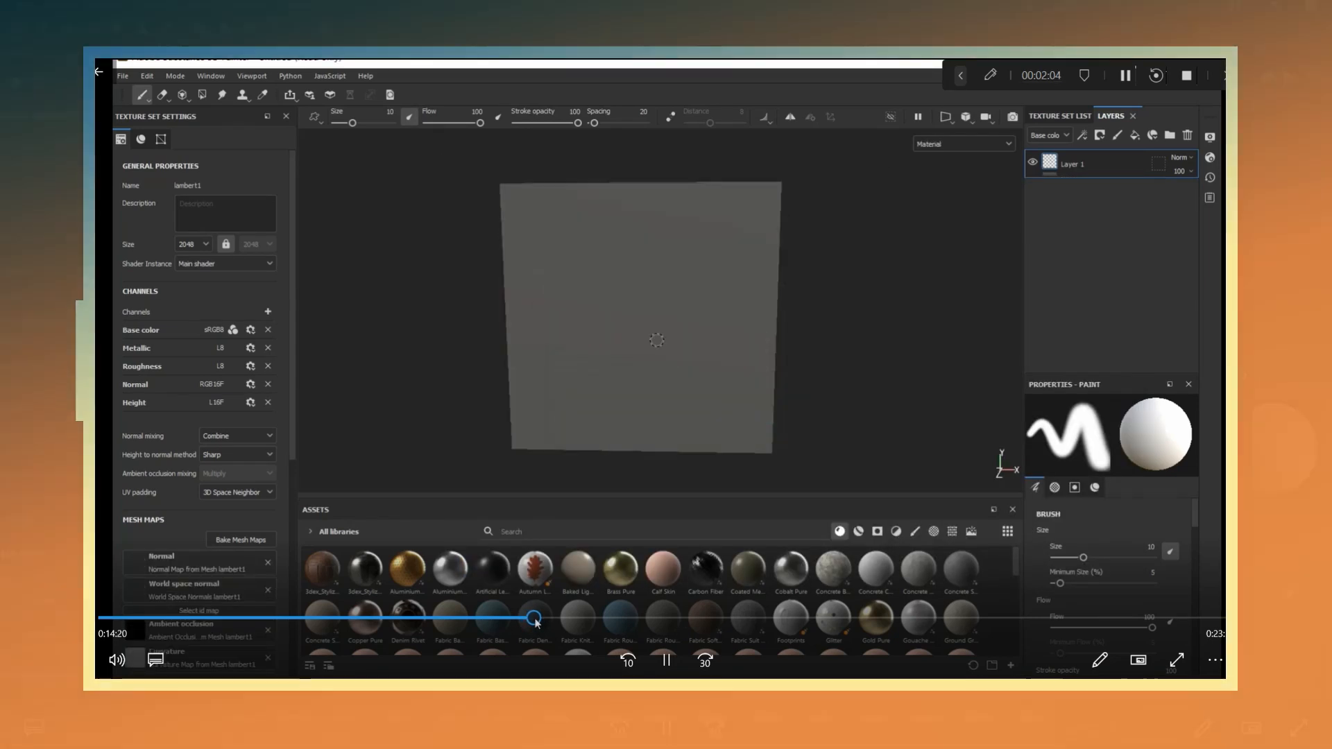
click(240, 538)
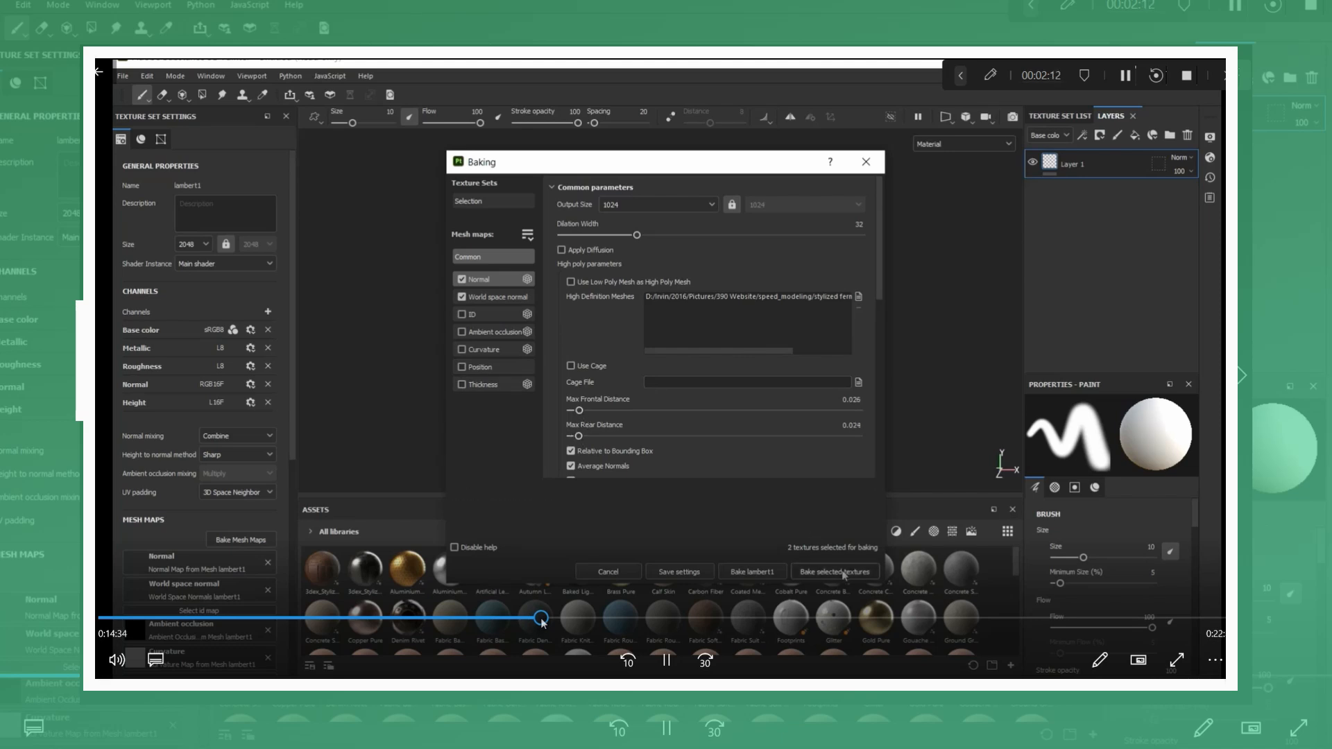
click(835, 570)
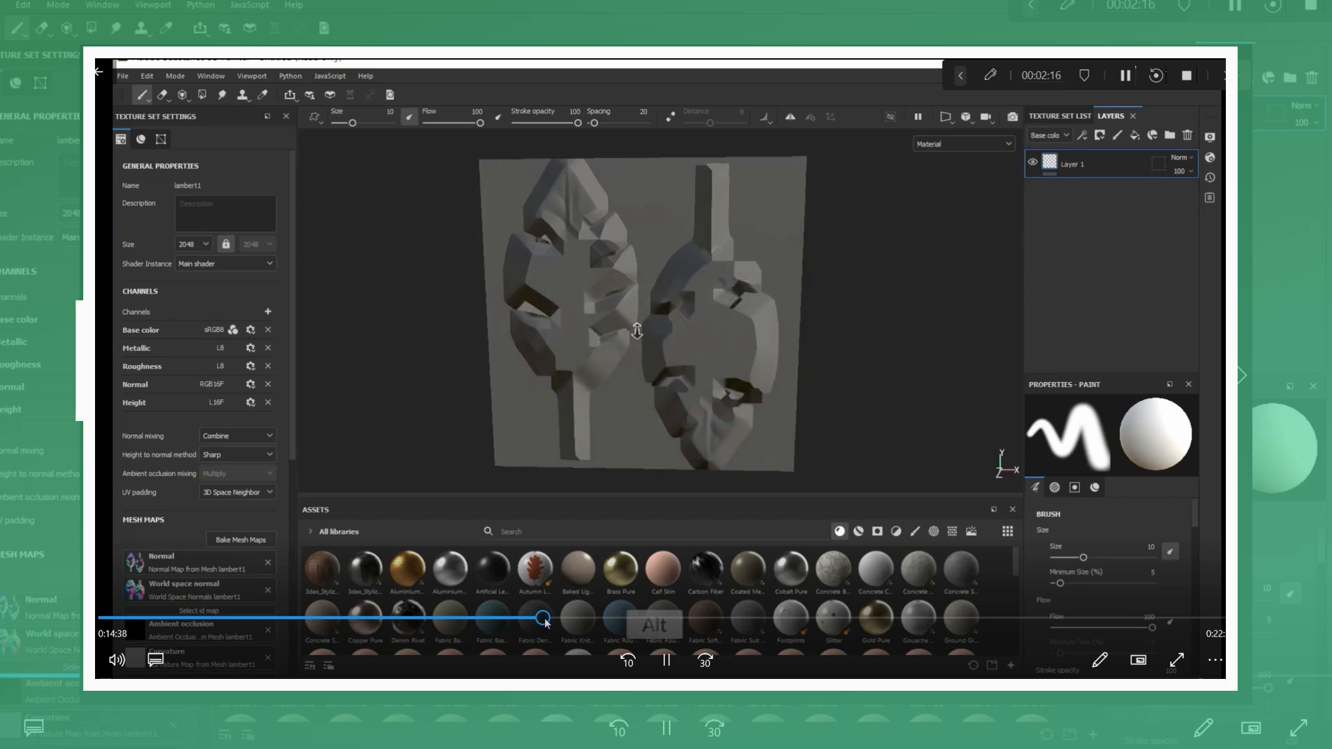
click(240, 540)
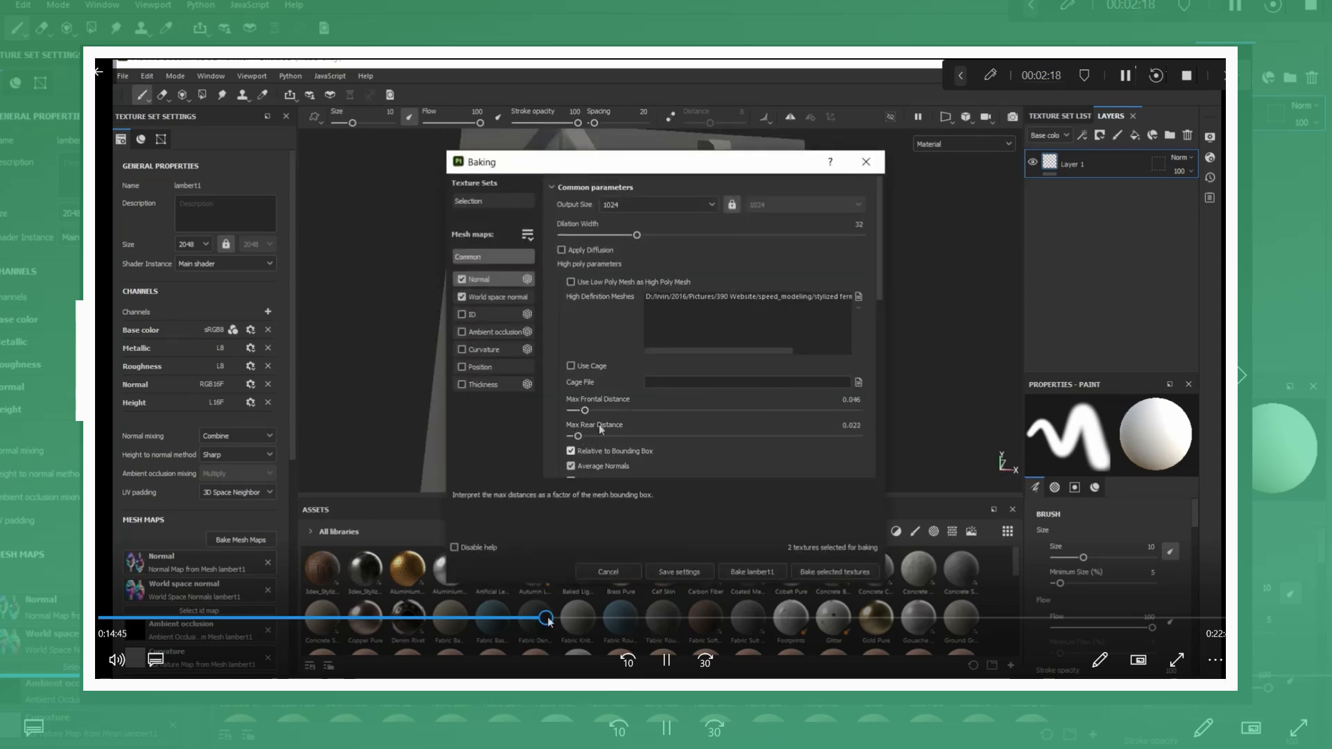
click(750, 570)
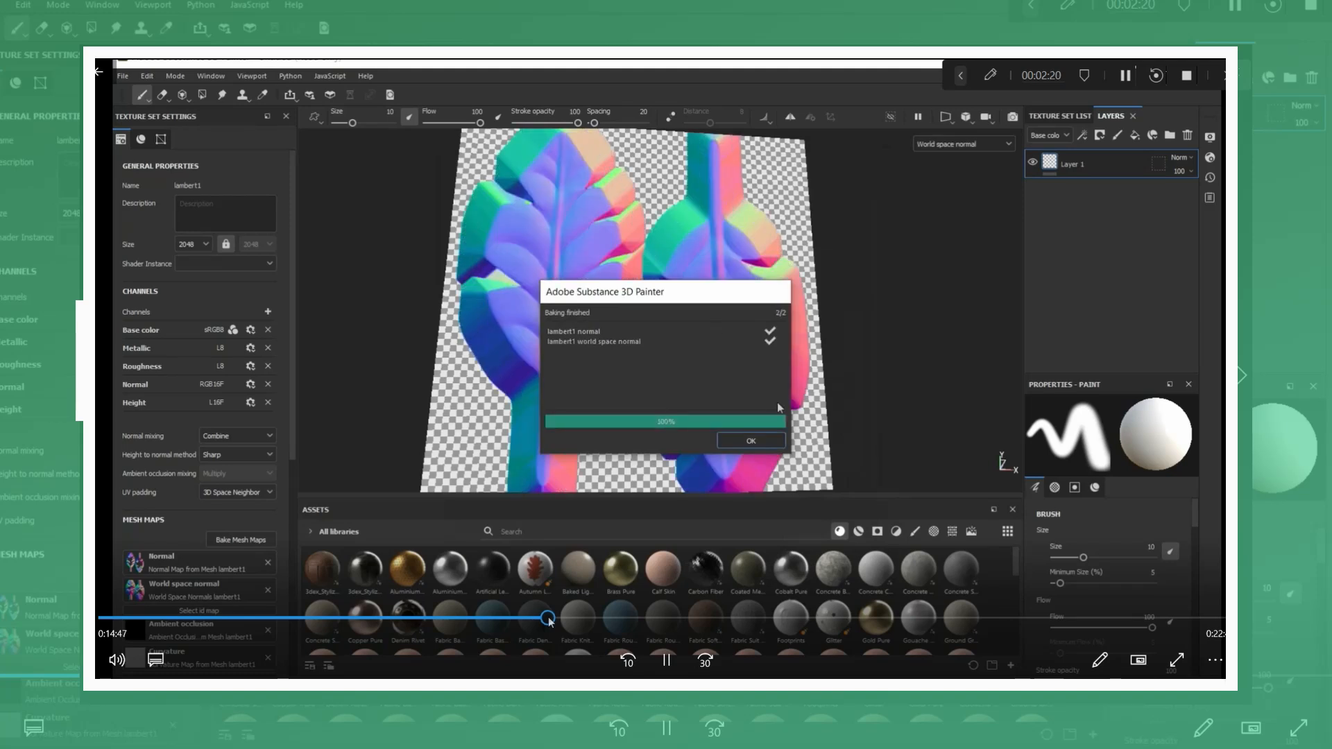
Add a fill layer with inverted color-selection opacity mask, export textures and browse for them in Maya
click(750, 439)
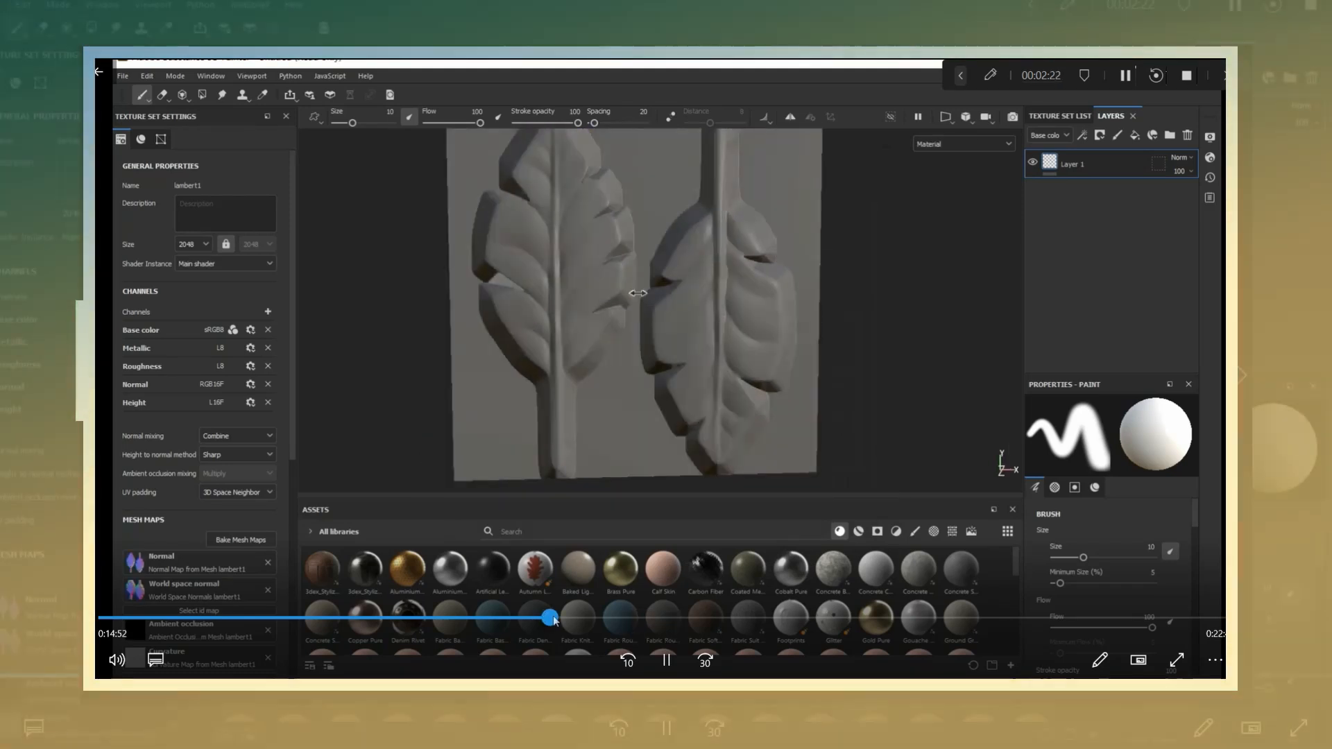
click(240, 540)
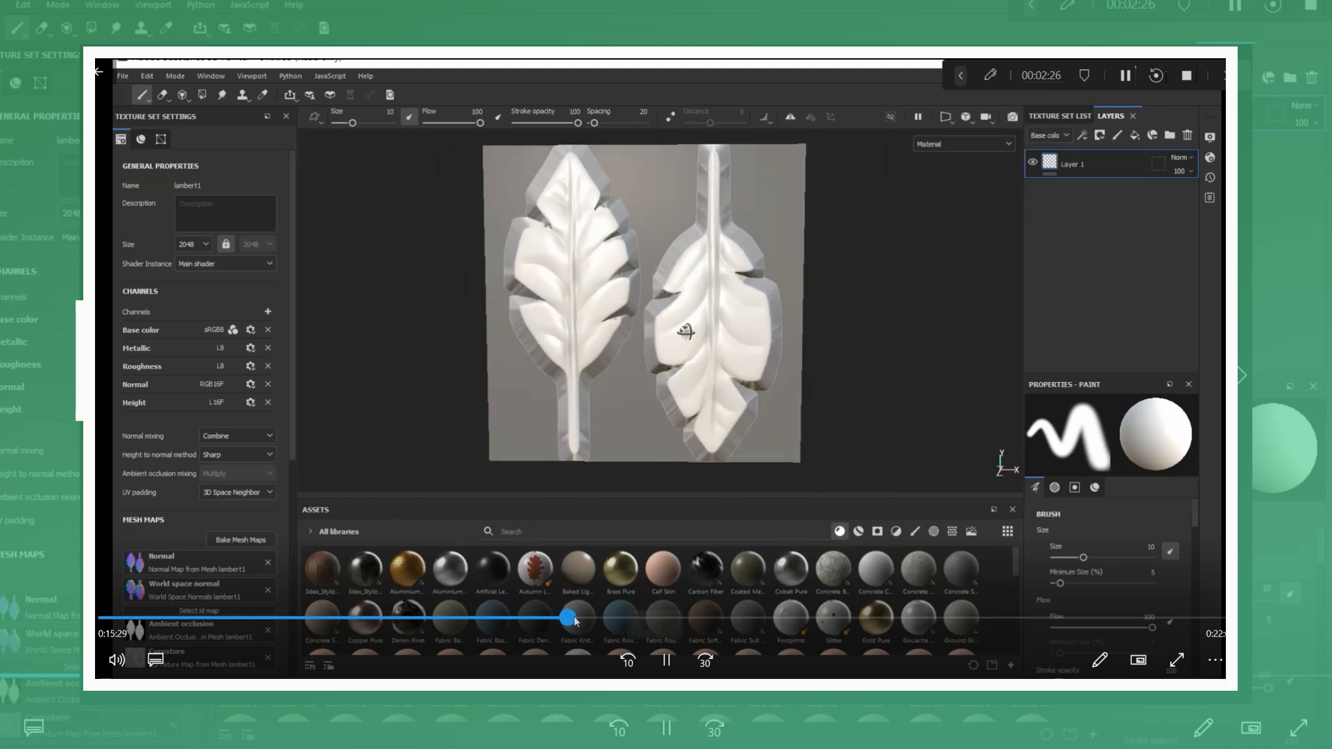
click(963, 142)
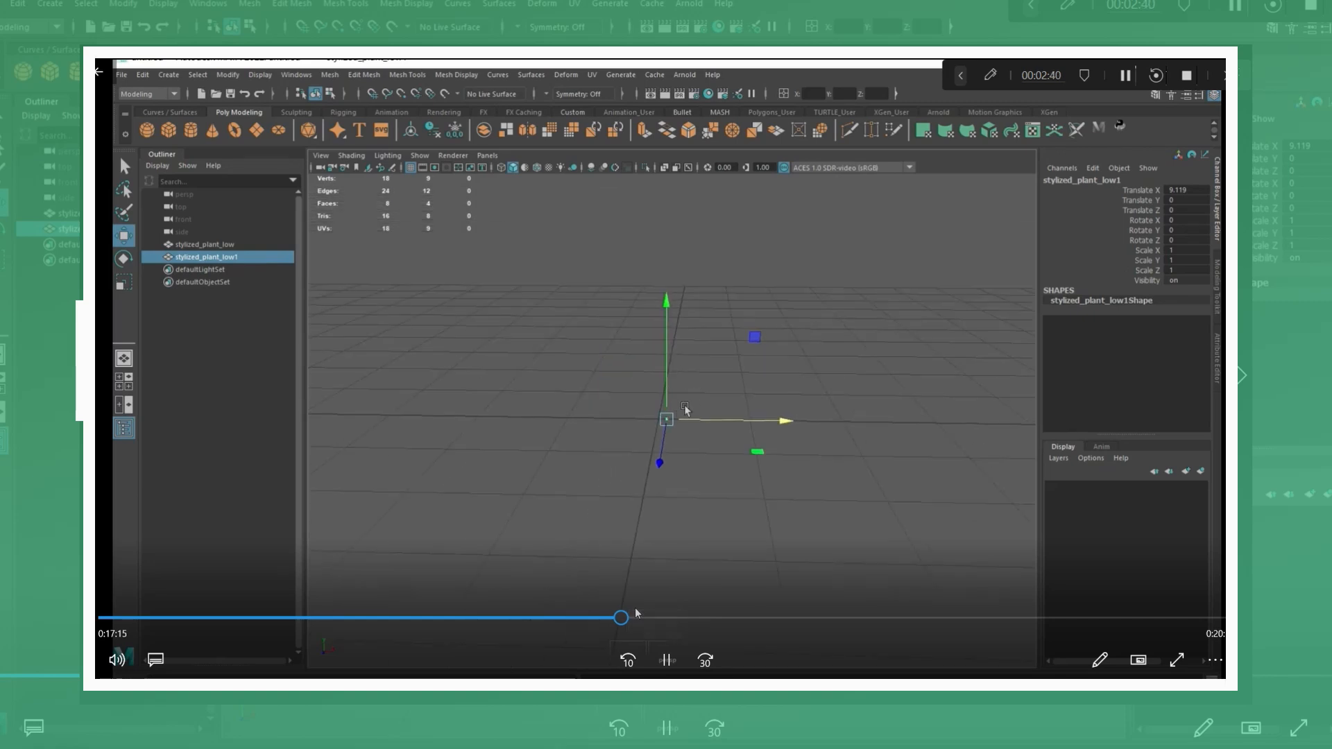
right_click(709, 309)
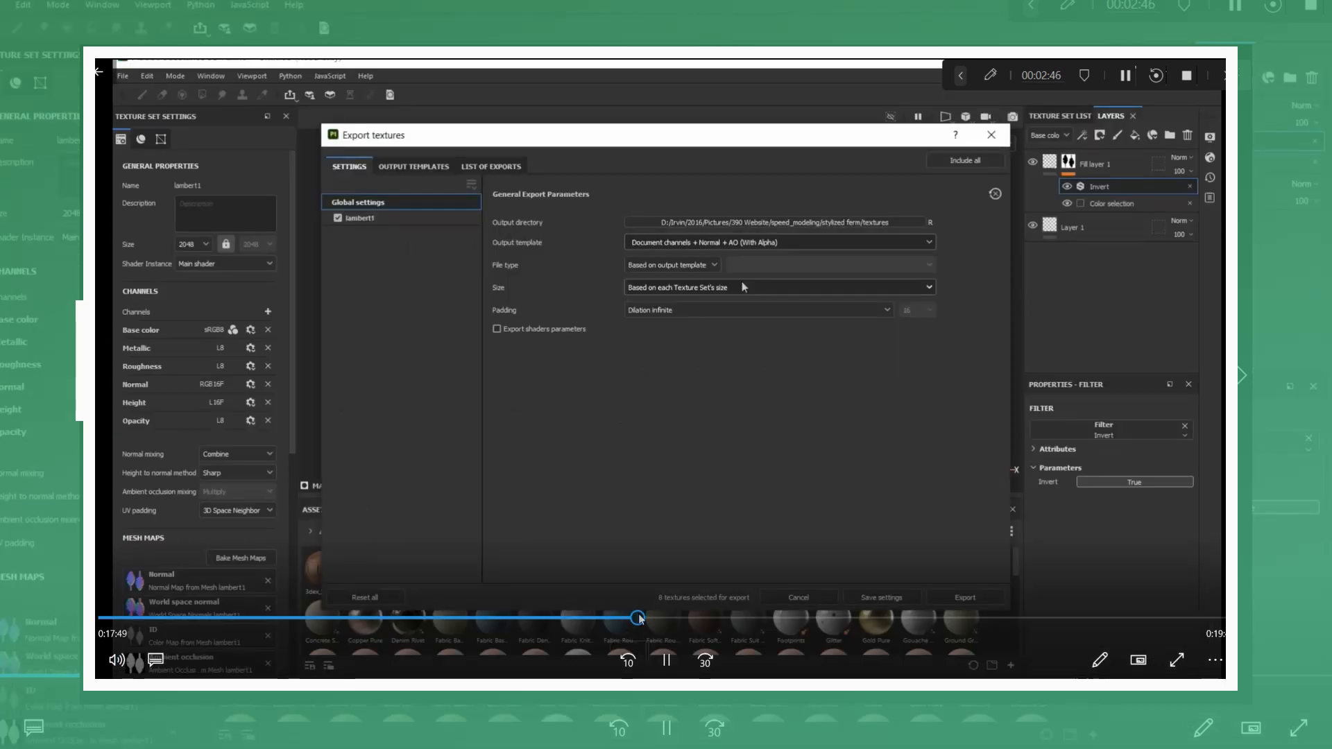
click(964, 596)
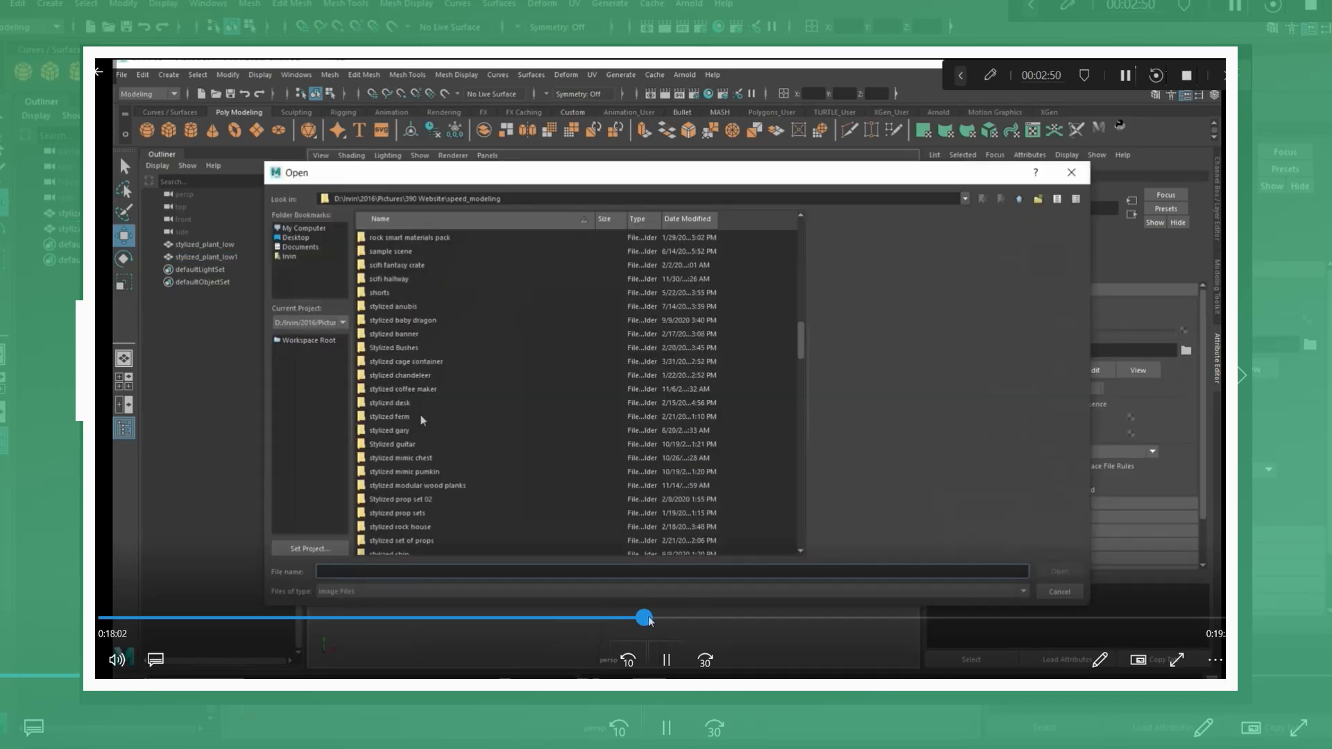
Apply the 3dex_Stylized brown smart material above Fill layer 1 on the leaves
scroll(down, 3)
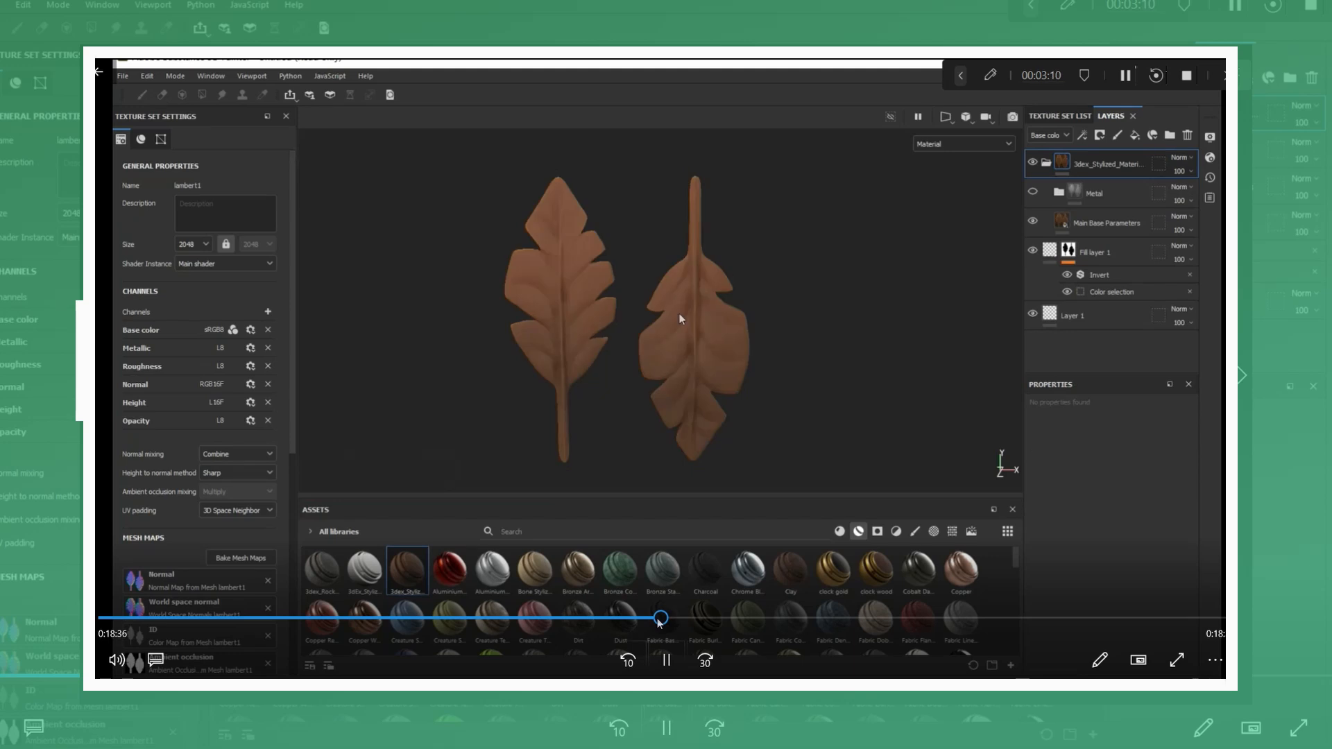
key(shift+ctrl+e)
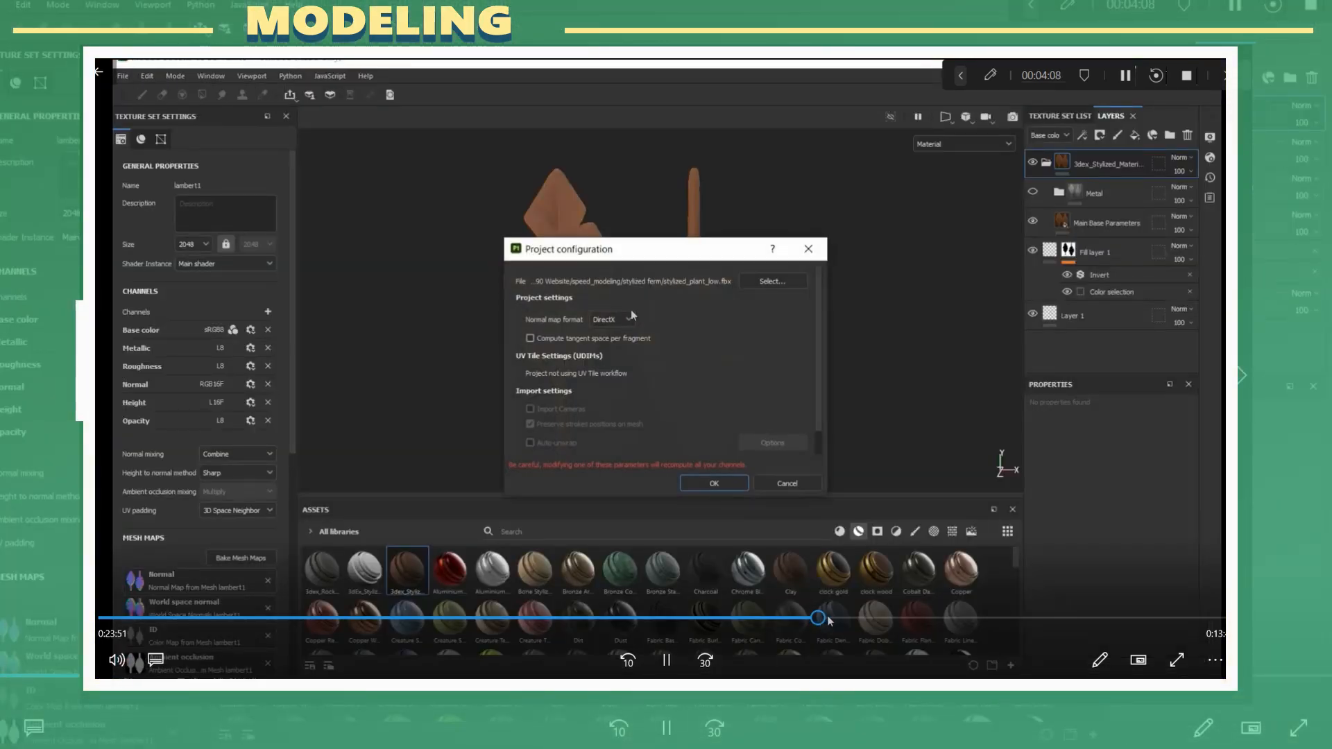
Select stylized_plant_low.fbx as the project mesh and confirm the mesh update
click(769, 280)
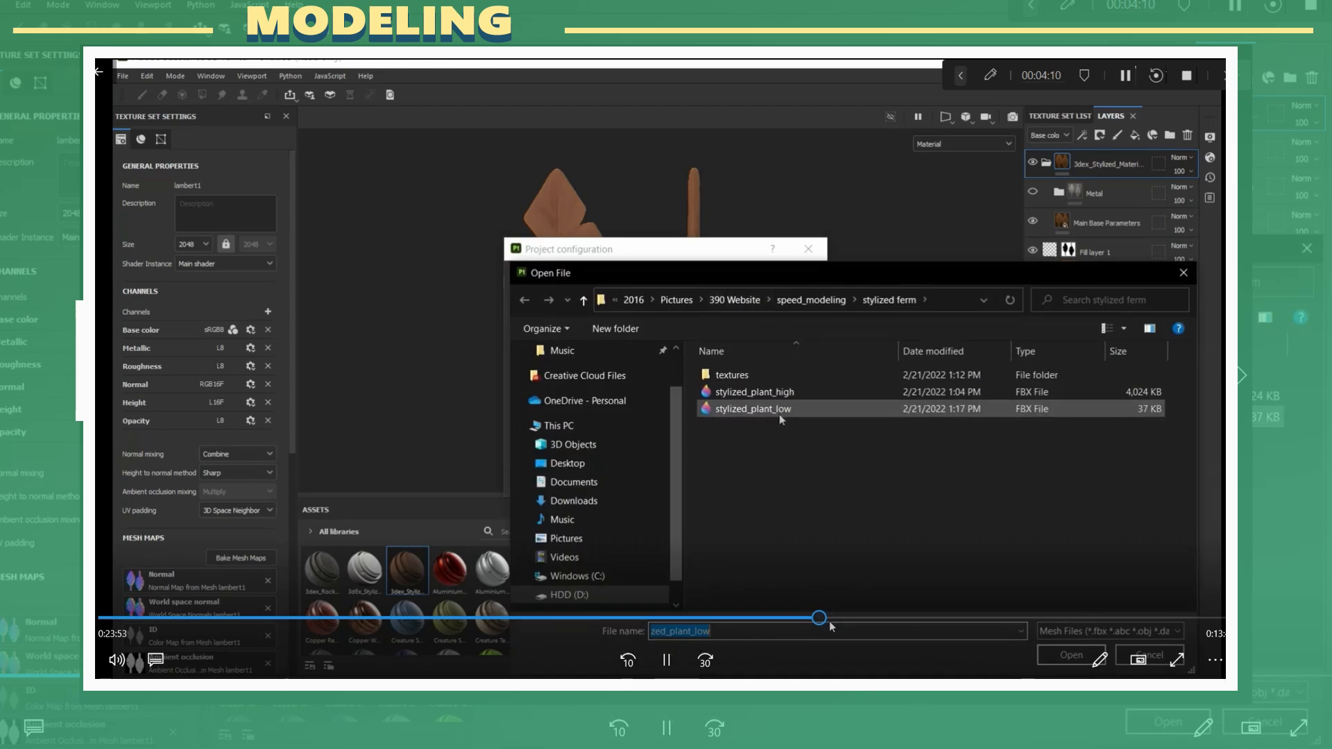
click(1069, 654)
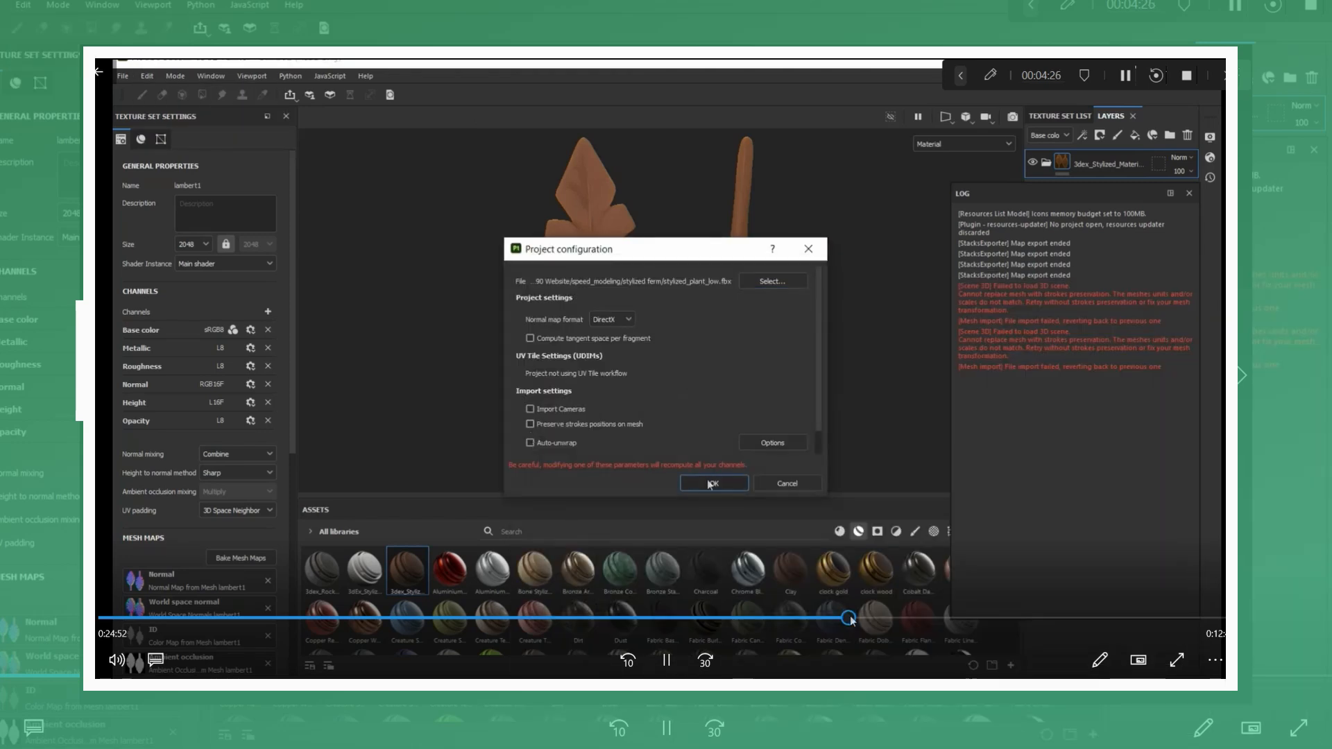
click(712, 483)
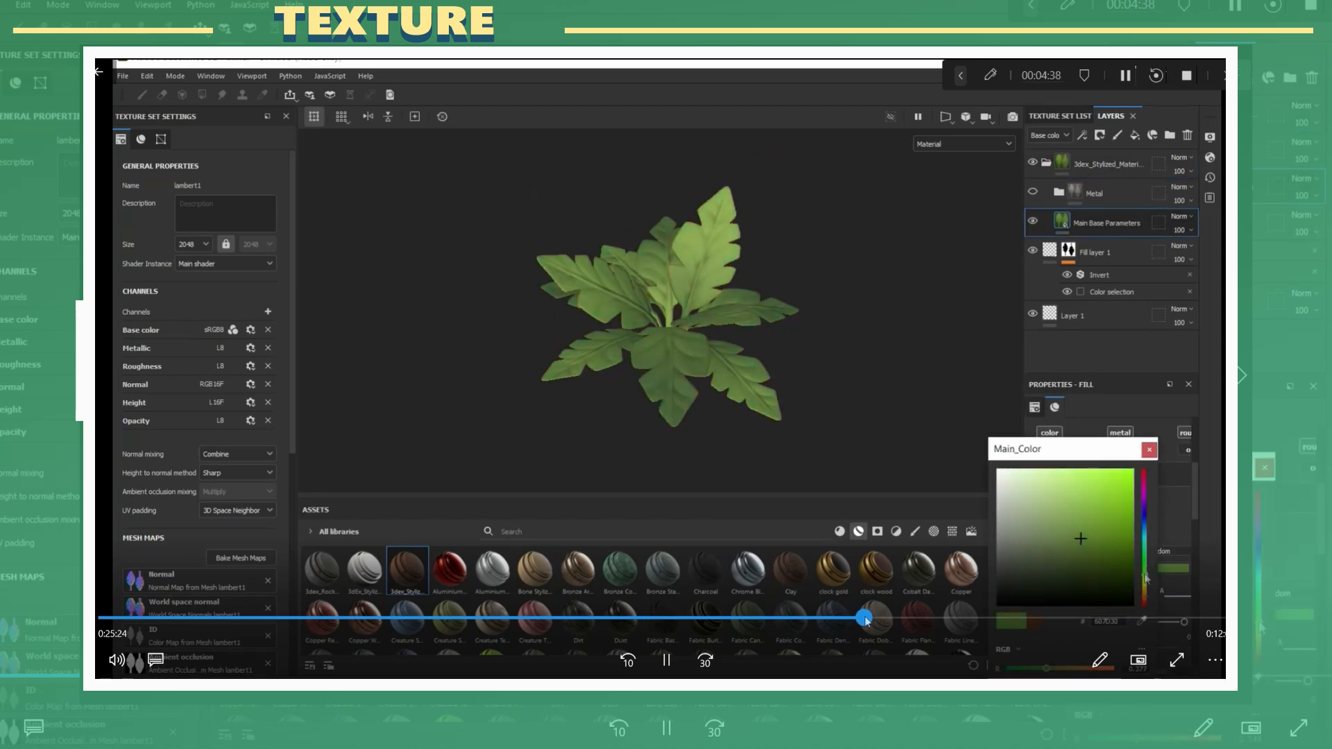
Set the material's Bottom_Gradient_Color to a light pinkish grey
click(1149, 448)
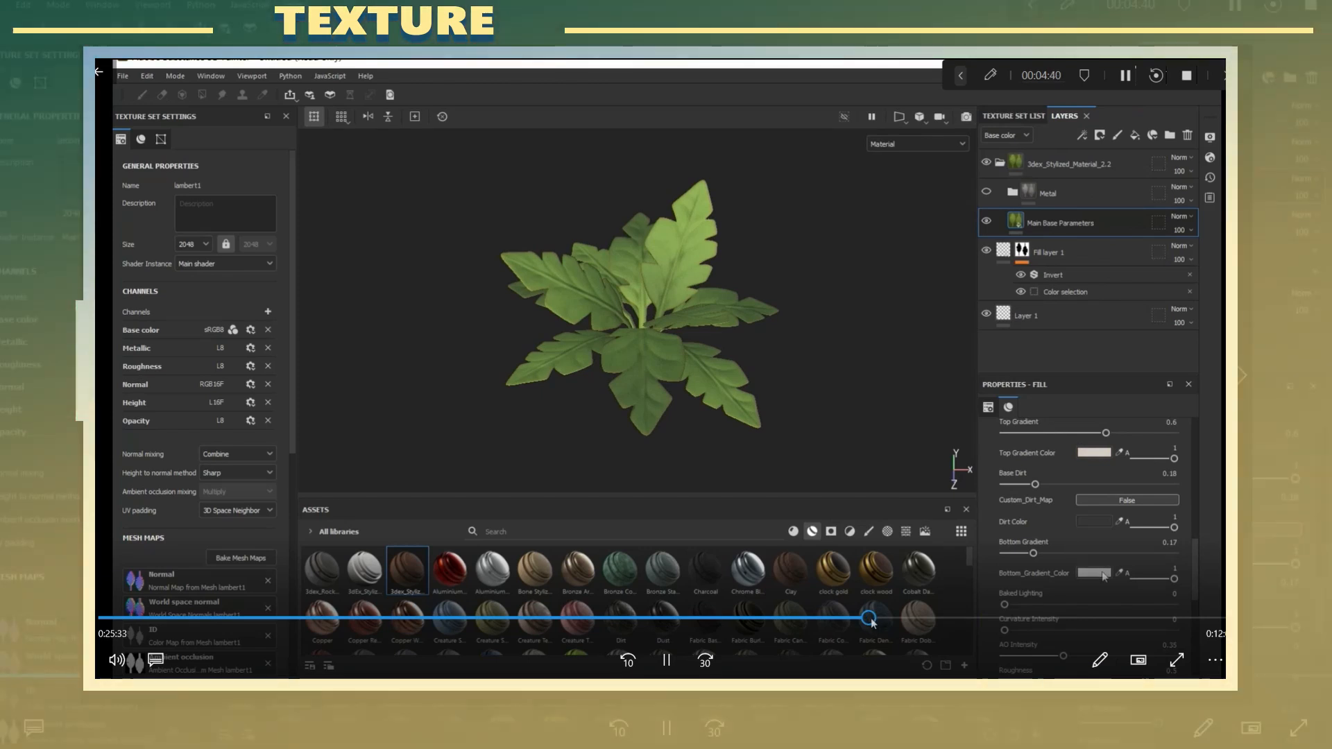
click(1095, 573)
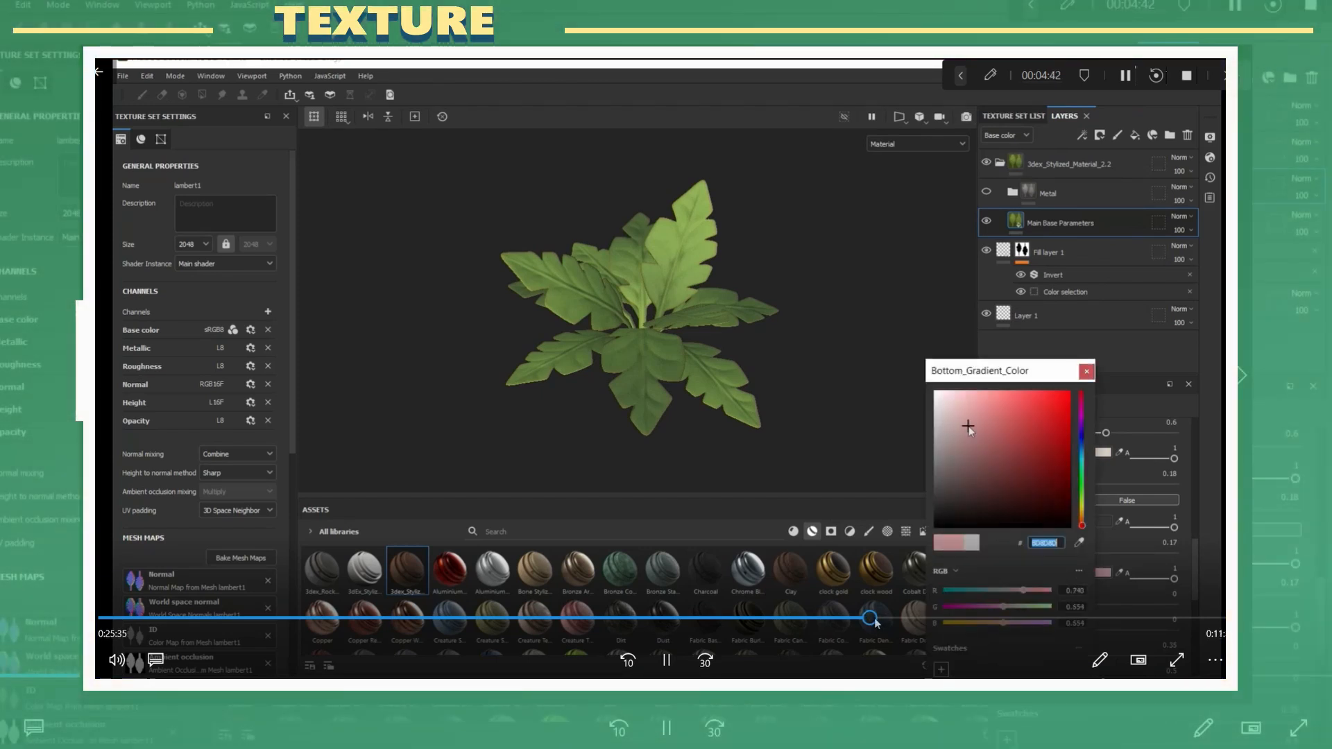
click(1085, 370)
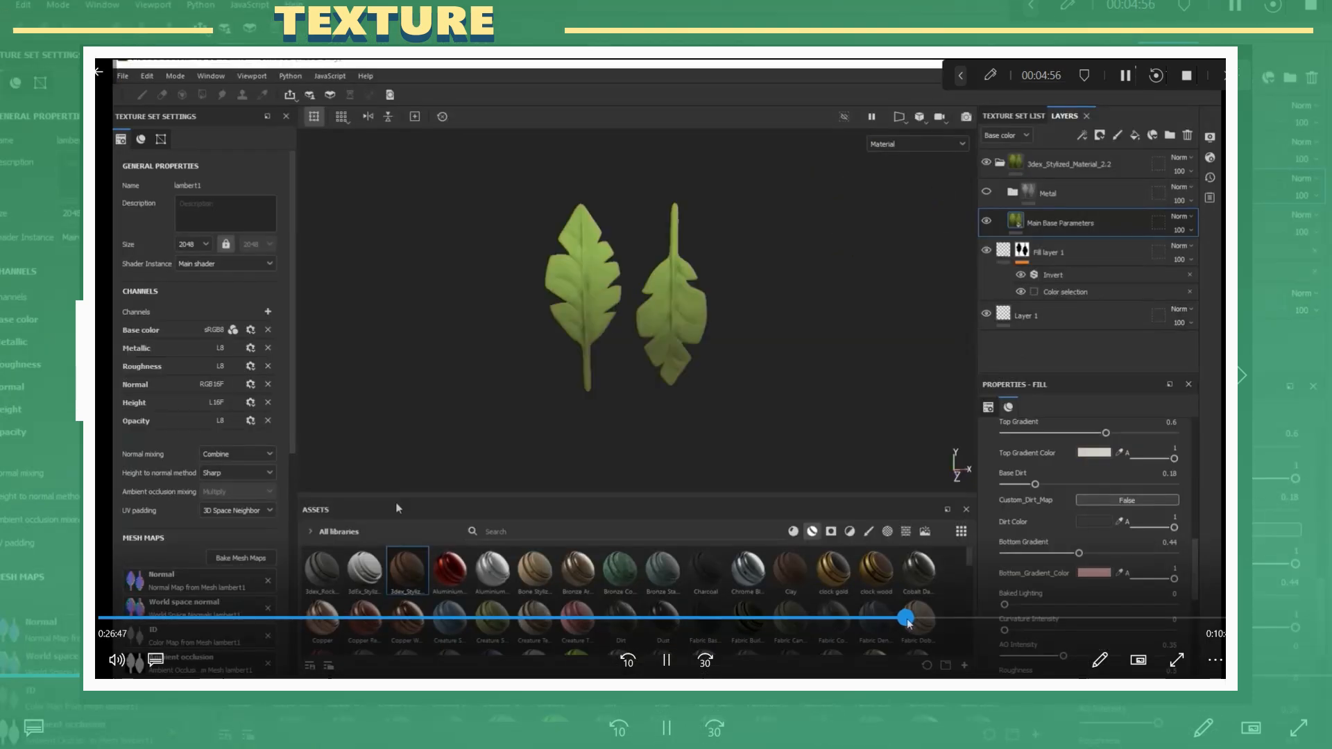
Bring up the project's baked mesh map resources from a Texture Set Settings slot
click(240, 558)
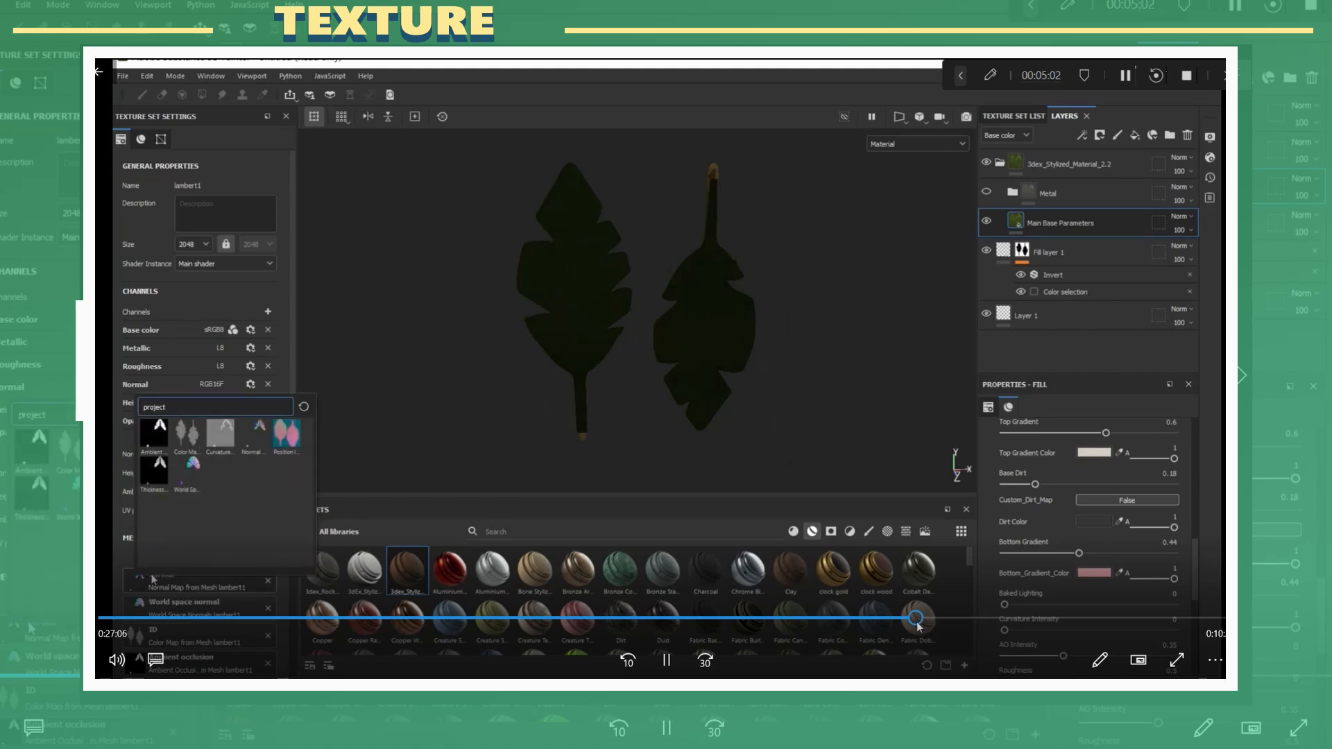
click(240, 558)
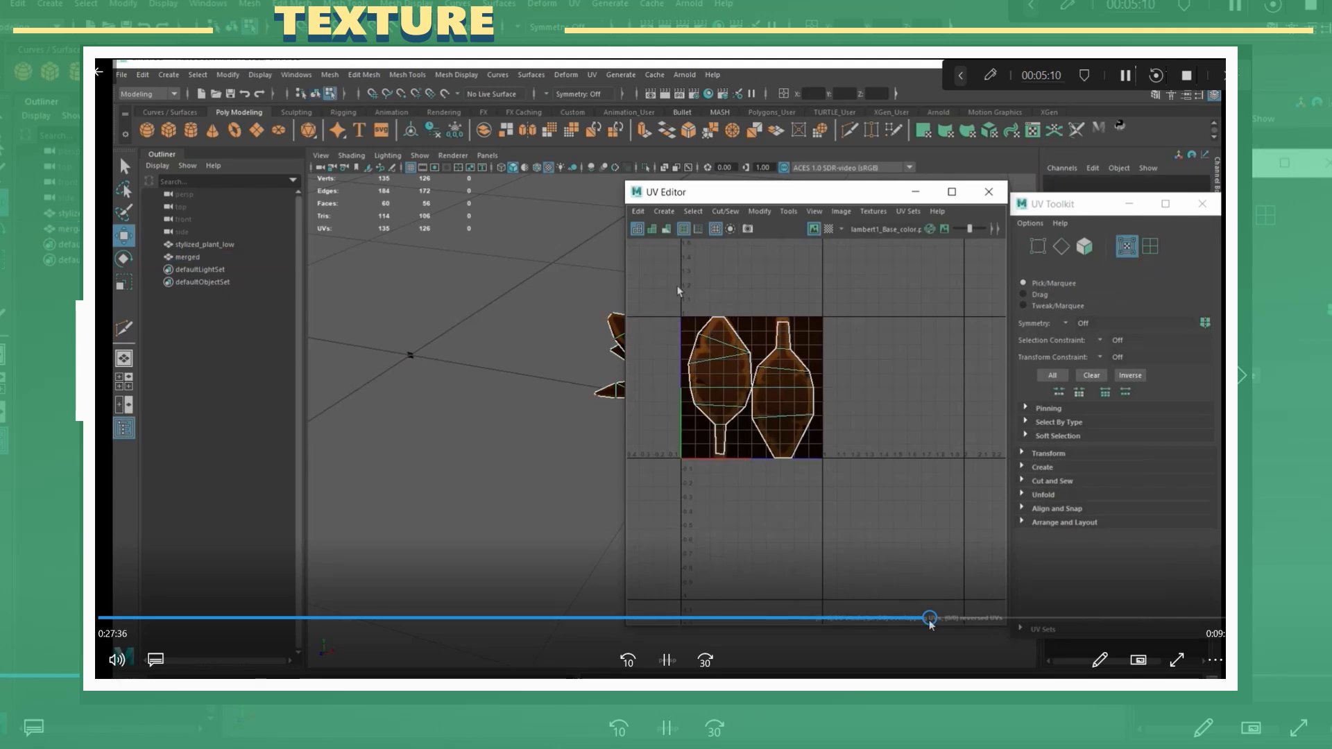
Shift the leaf UV shells by U 1 and export the low-poly plant selection again
click(1048, 452)
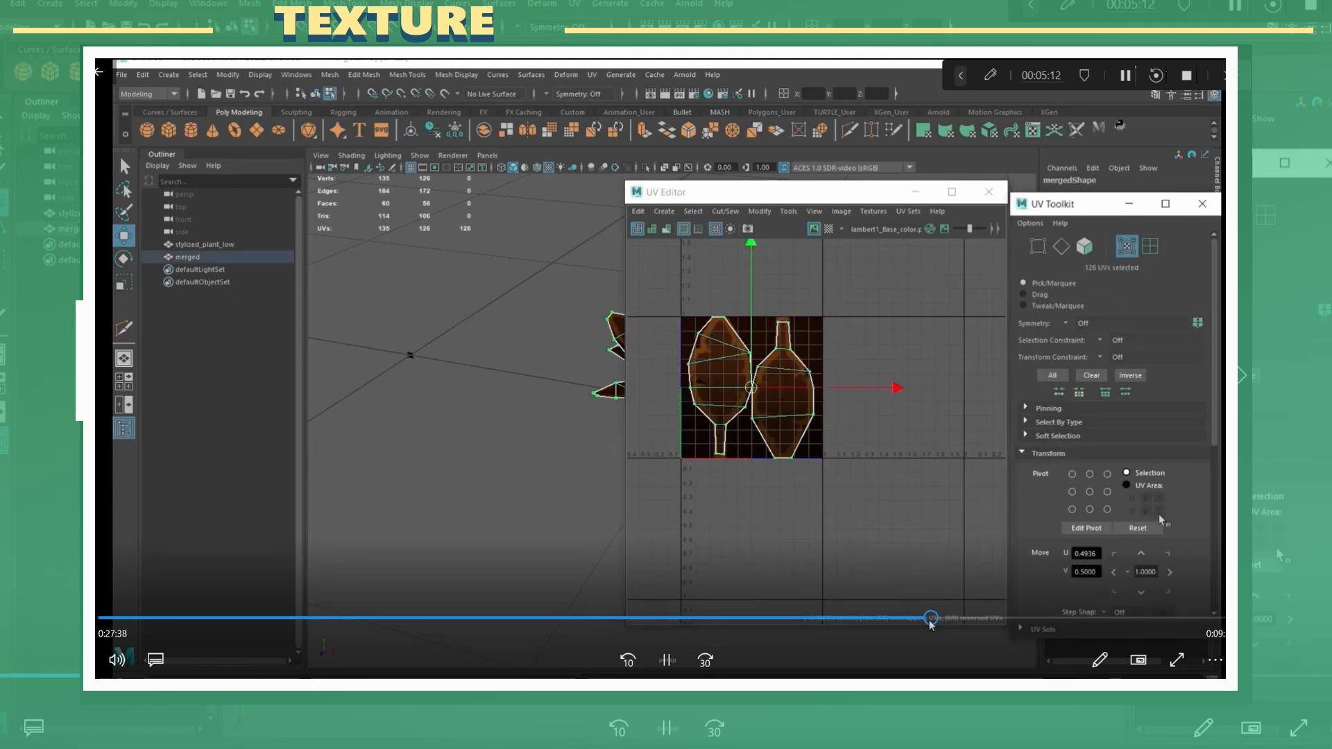
click(1202, 203)
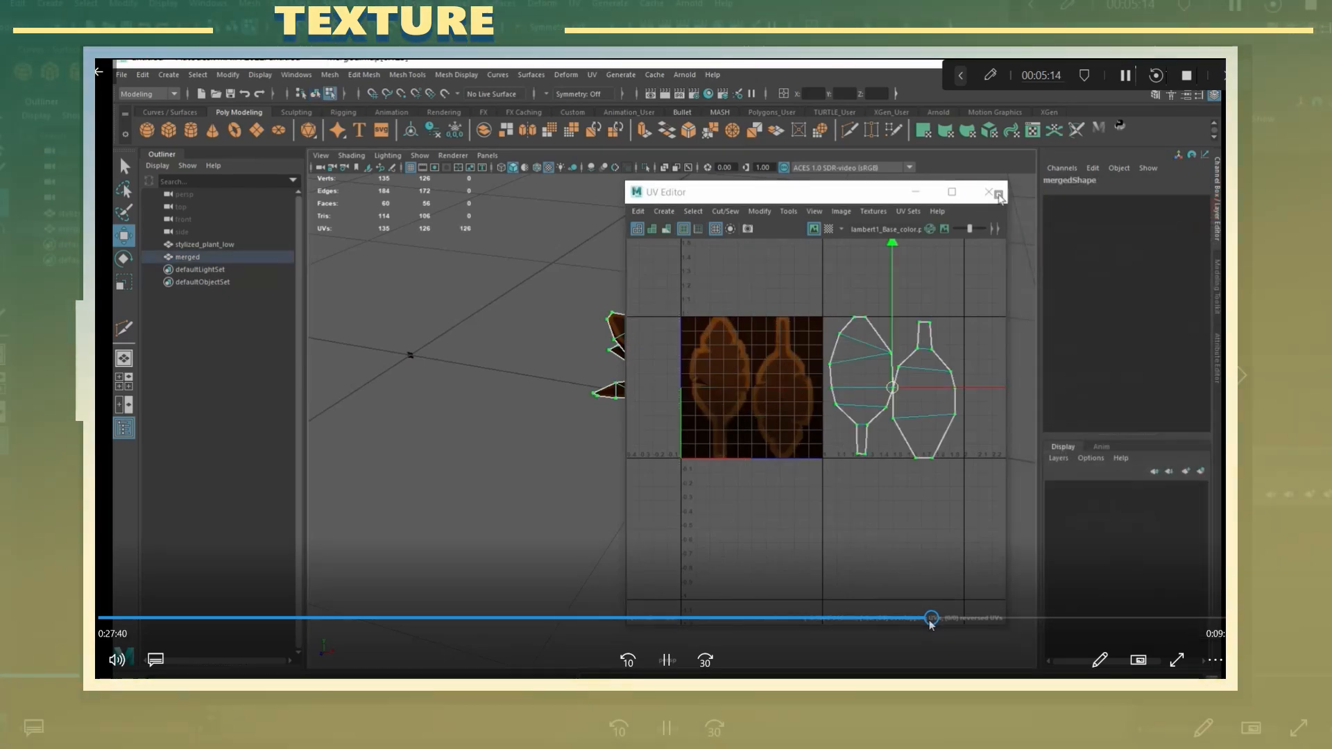
click(986, 191)
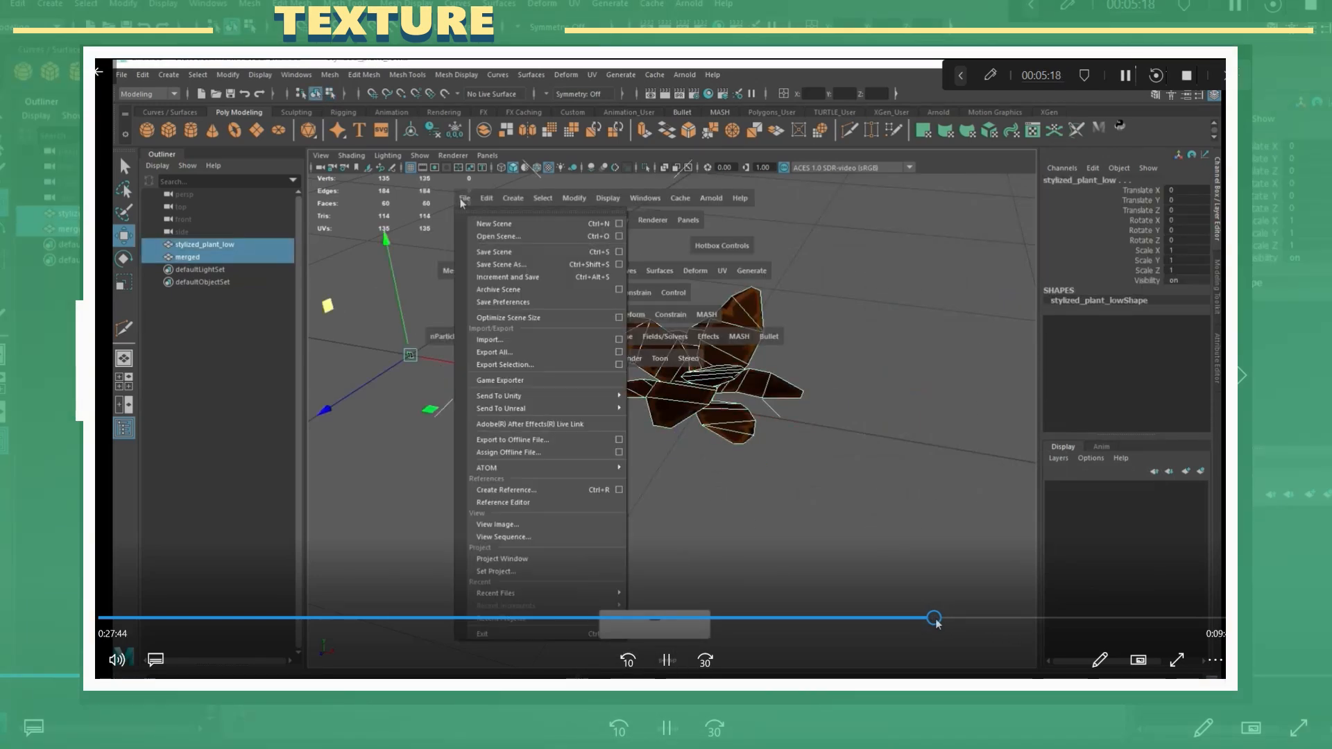
click(505, 365)
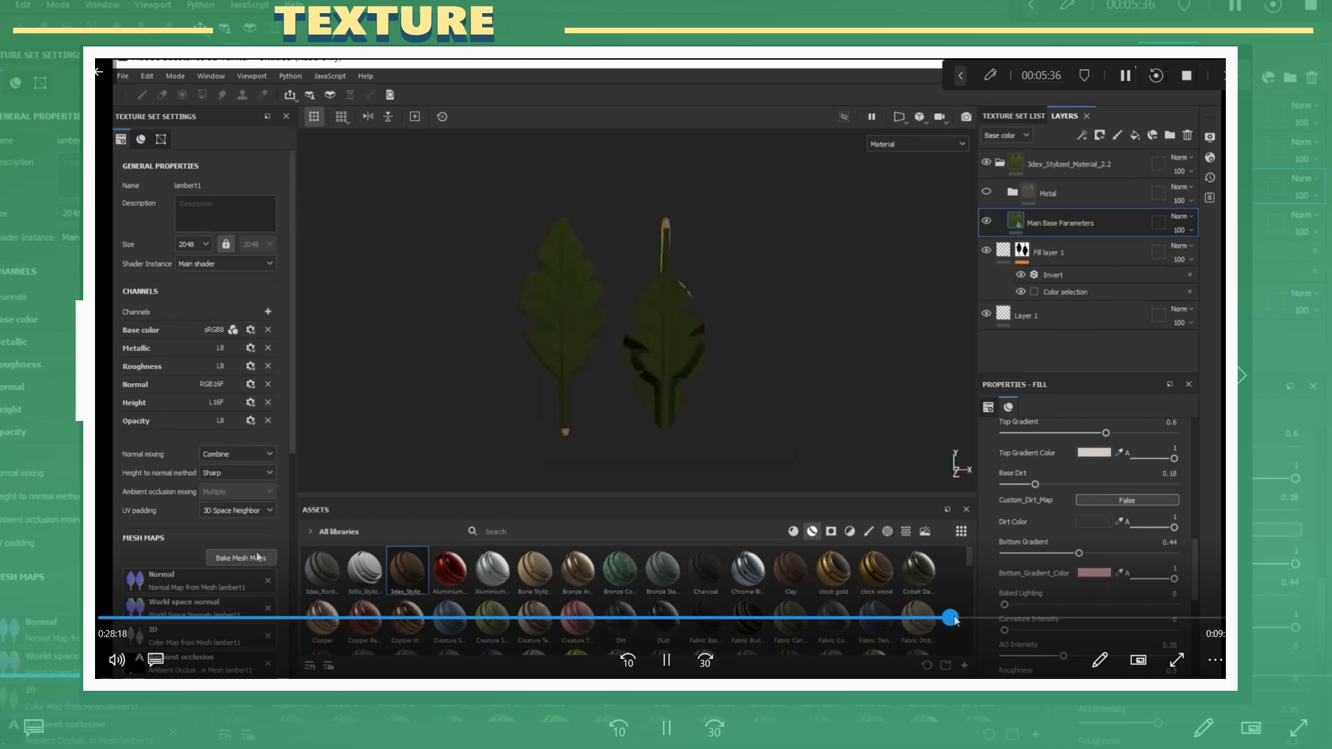
Rebake ambient occlusion, curvature, position and thickness maps for the updated leaf mesh
click(240, 558)
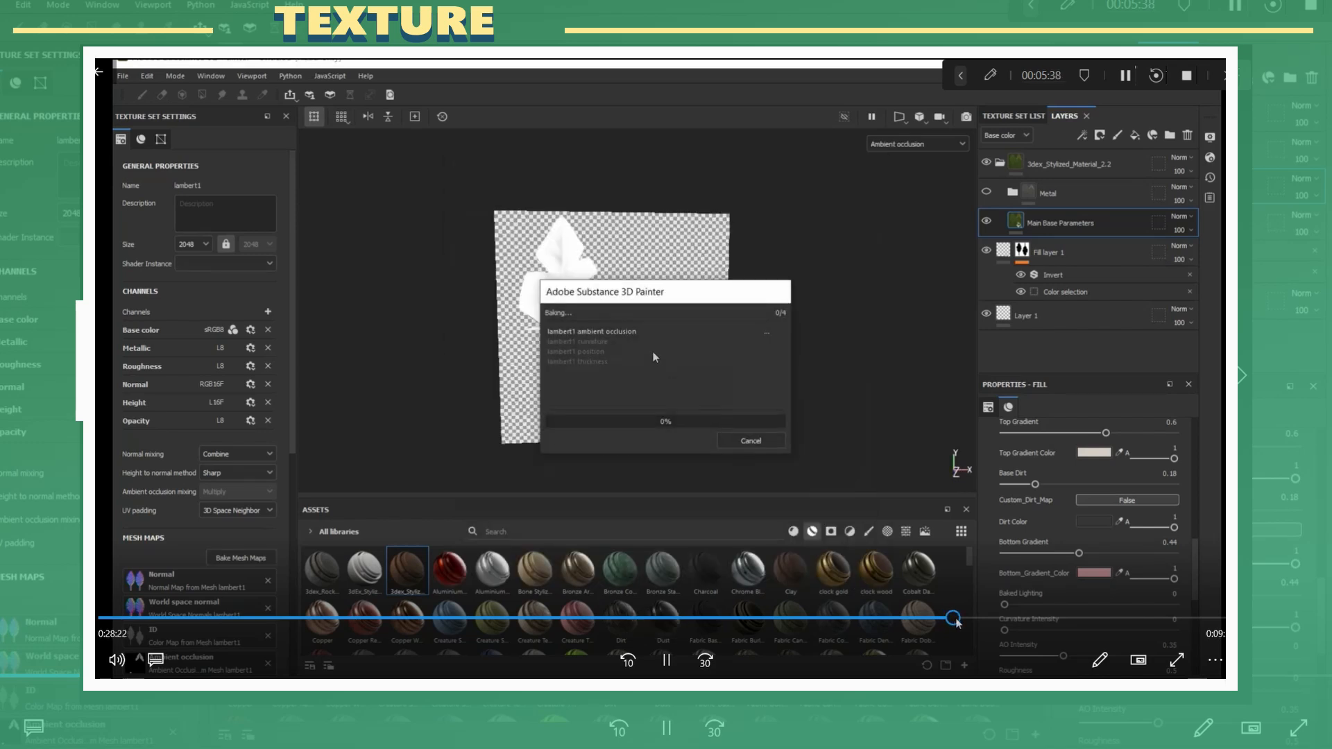
click(749, 440)
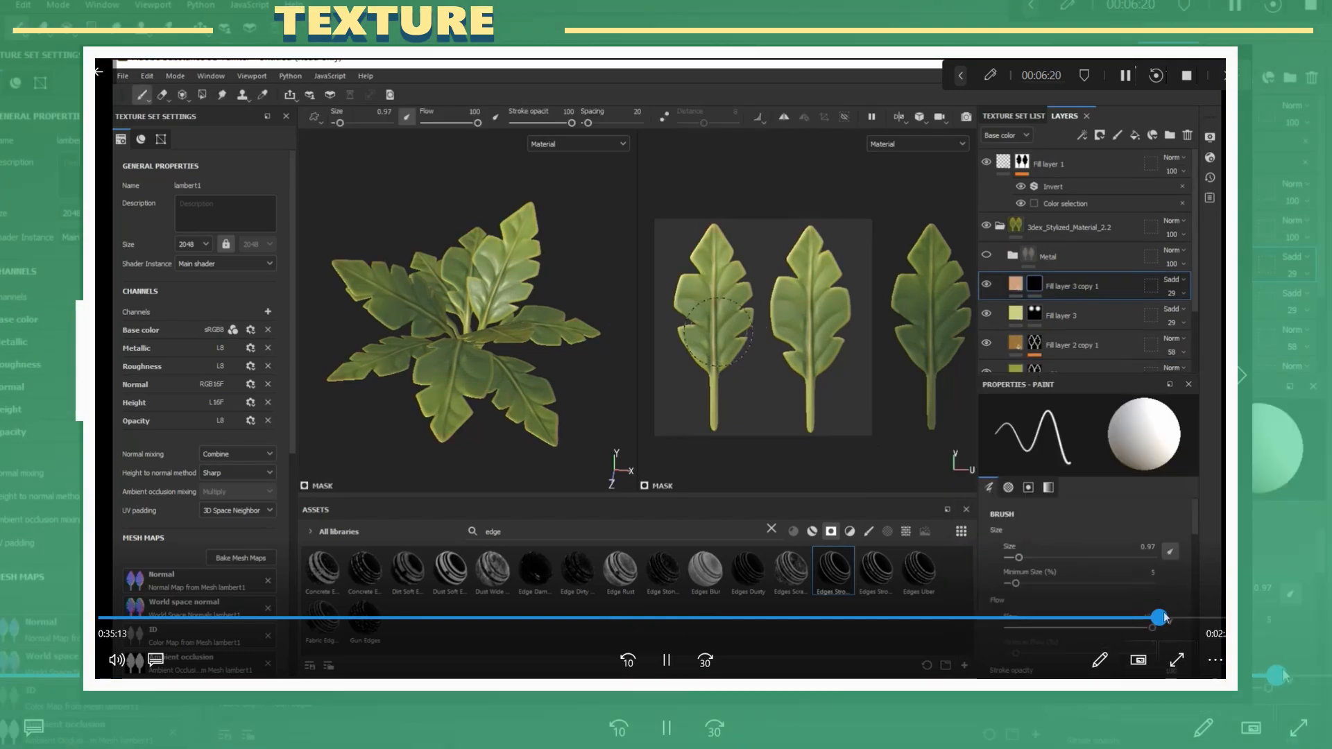
Set the duplicated fill layer's blend mode to Multiply to darken the stems and bases
click(1171, 280)
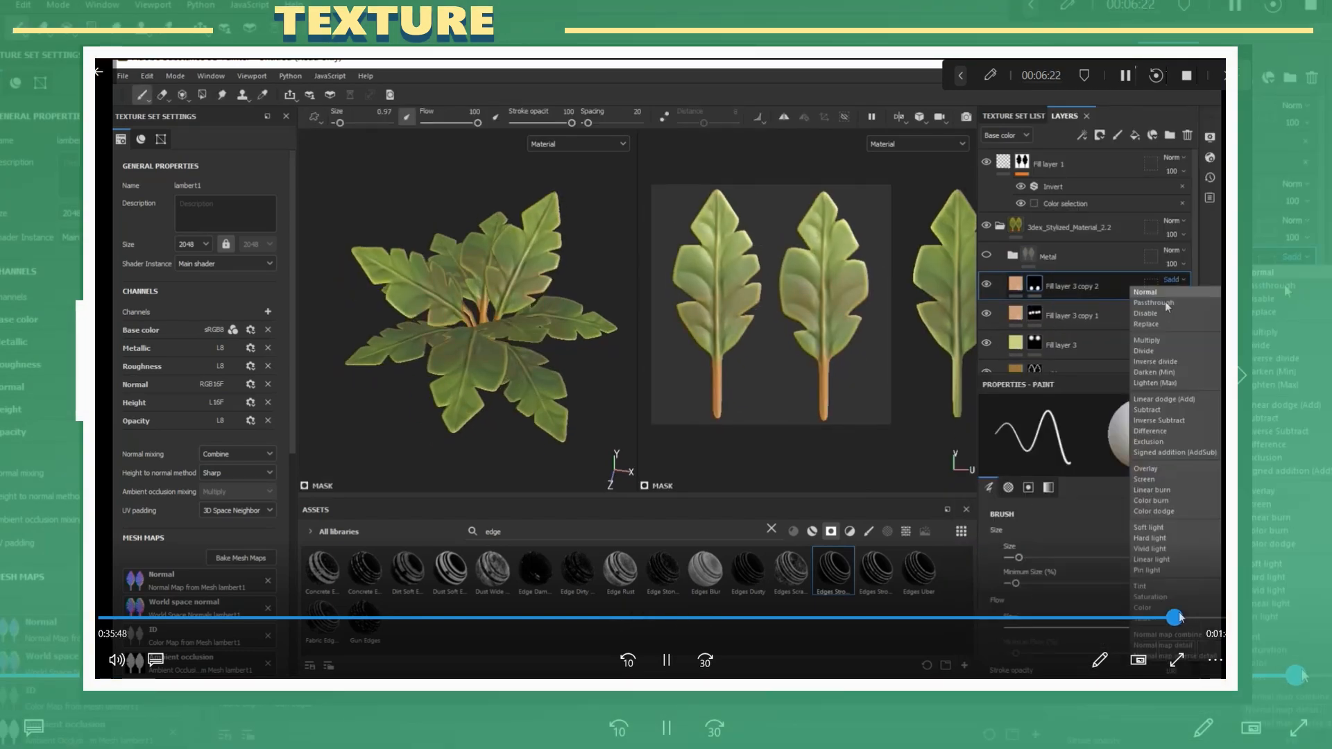
click(1147, 340)
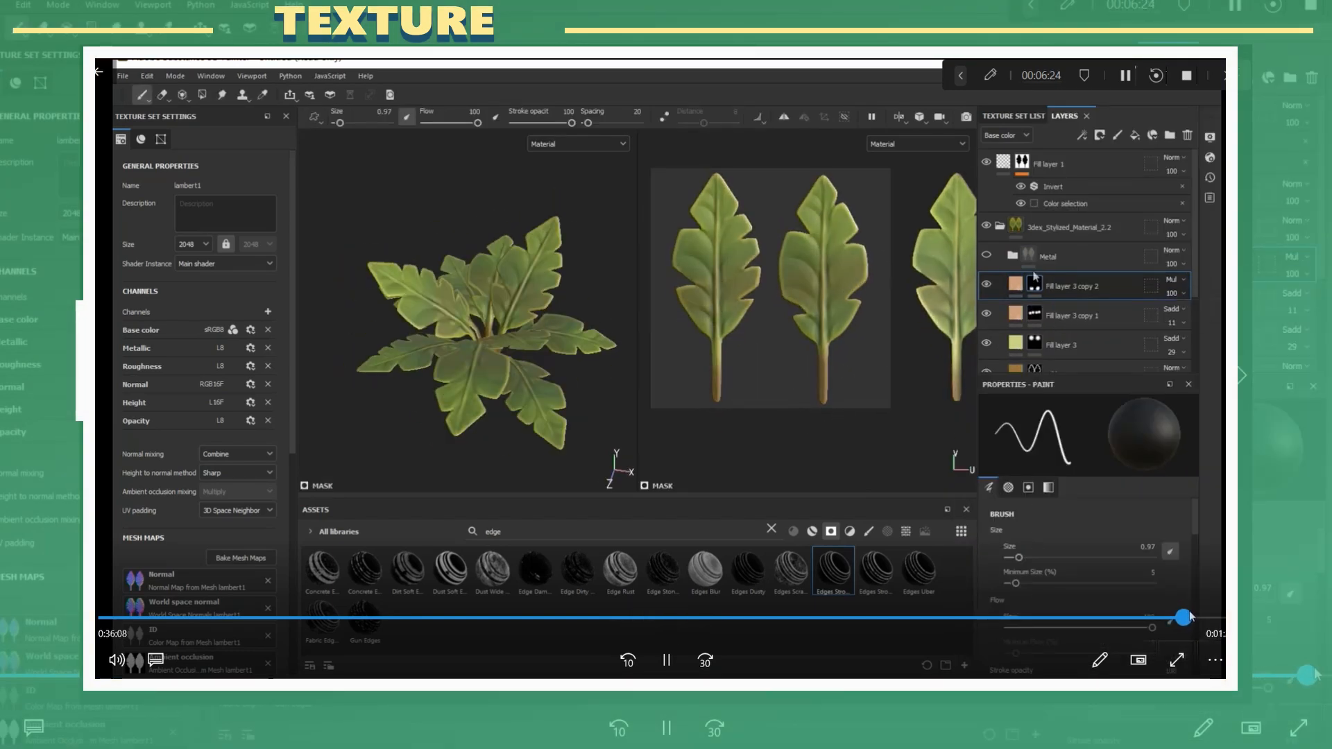